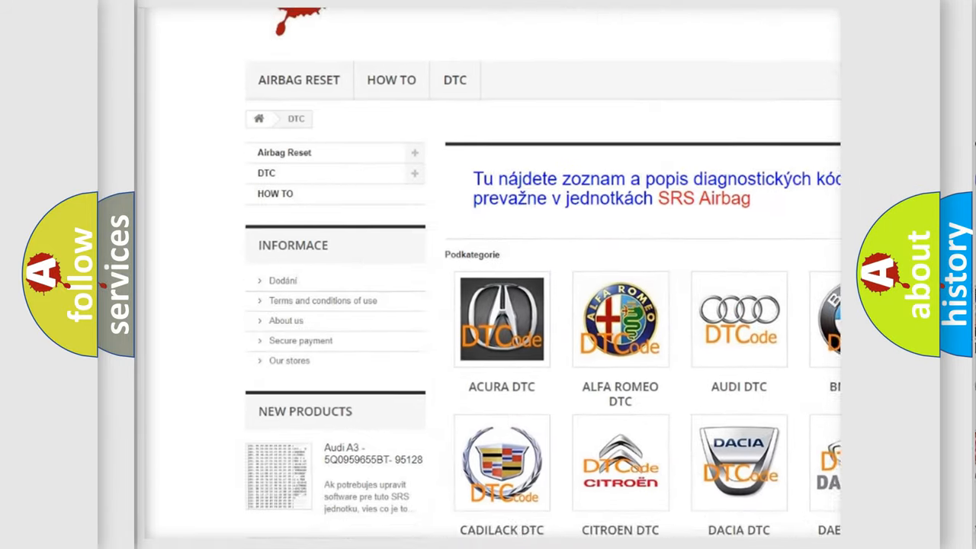
scroll(down, 3)
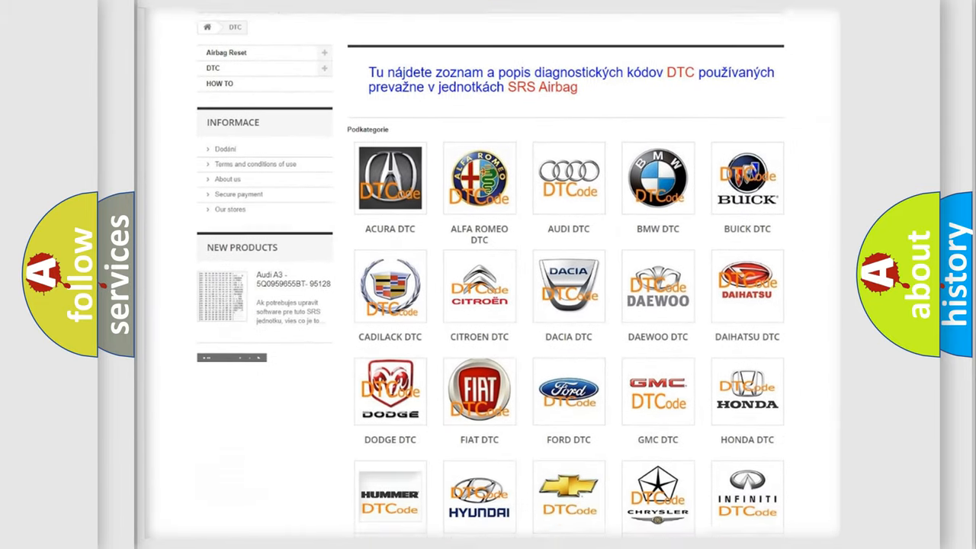
scroll(down, 3)
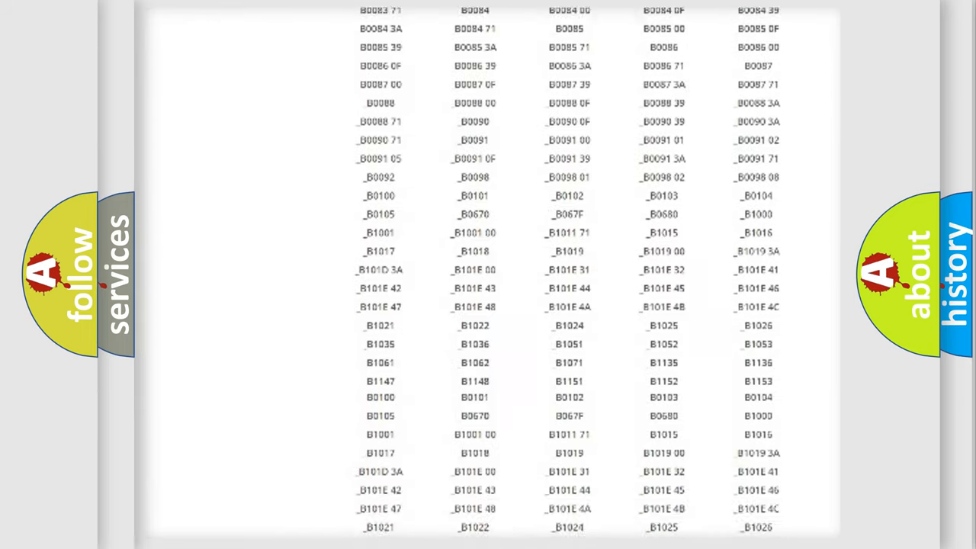
scroll(up, 3)
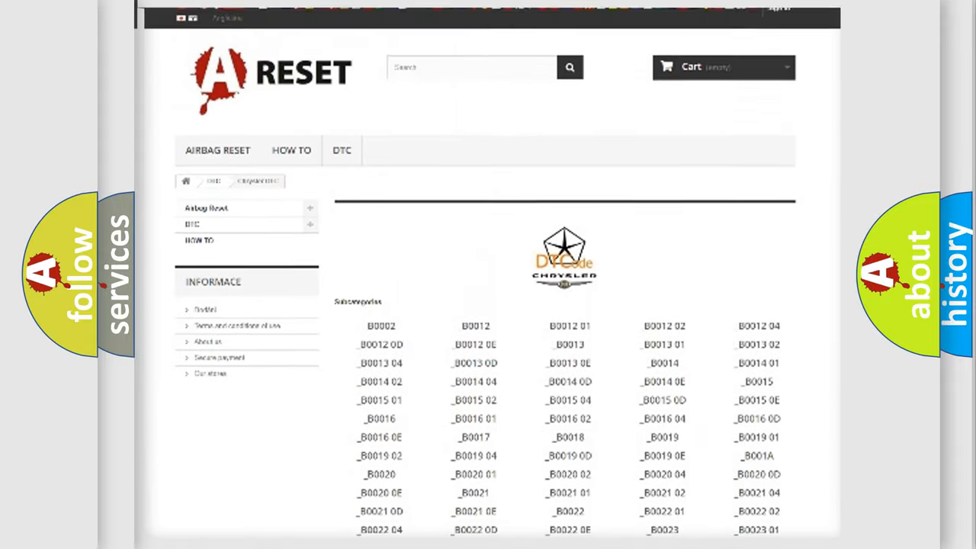